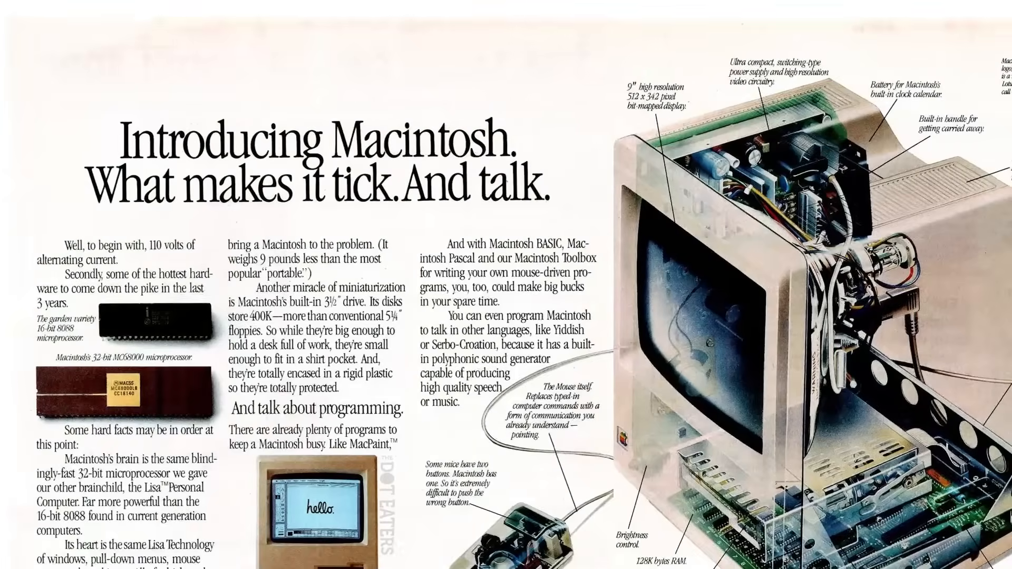
# Step: Scroll to the 'Introducing Macintosh' print ad showing the computer's cutaway view
pyautogui.scroll(-3)
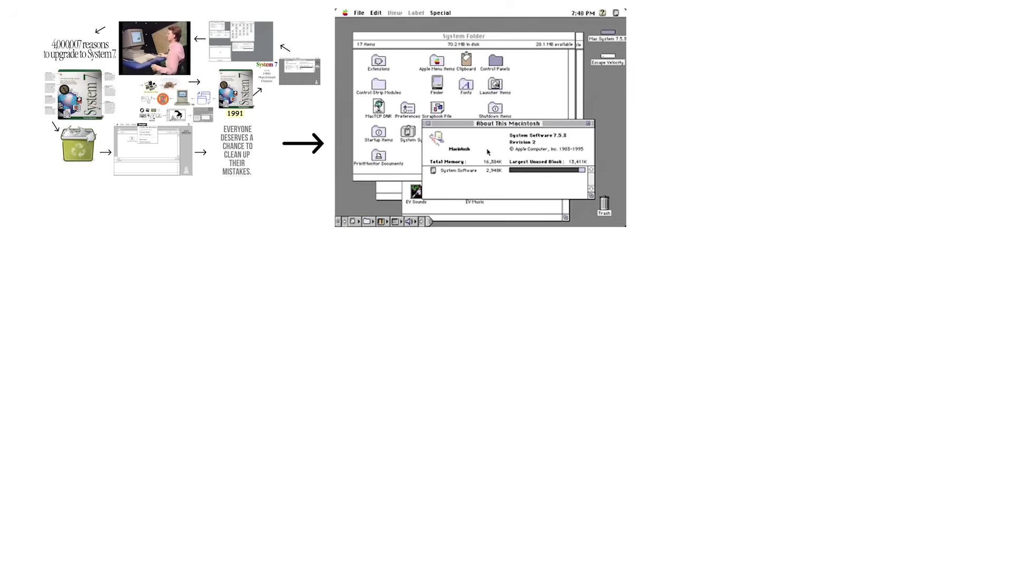
# Step: Advance to the System 7 collage with its arrow to the System 7.5.3 screenshot
pyautogui.click(154, 48)
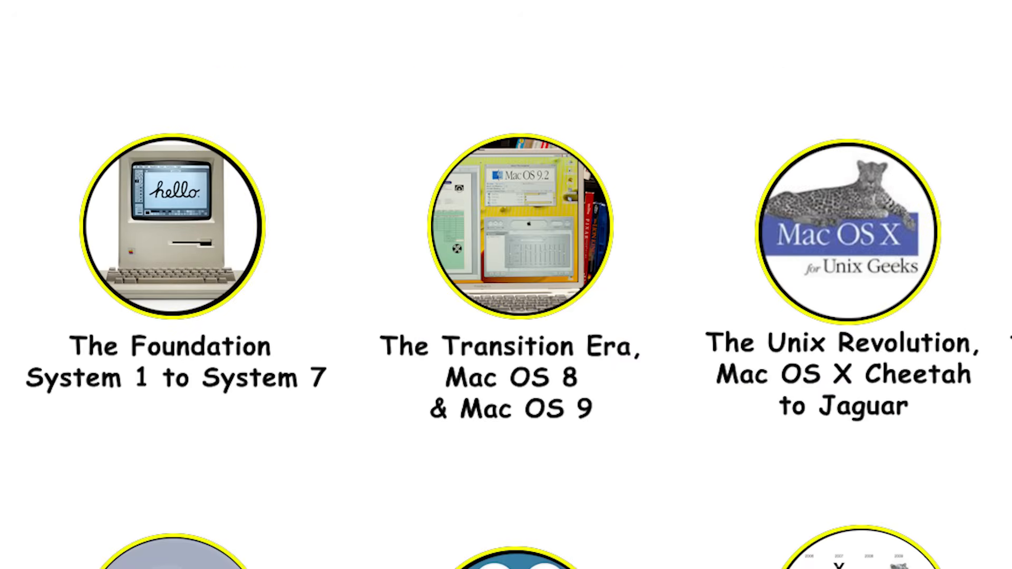
# Step: Zoom out to the era overview canvas, starting at The Foundation (System 1–7)
pyautogui.click(521, 231)
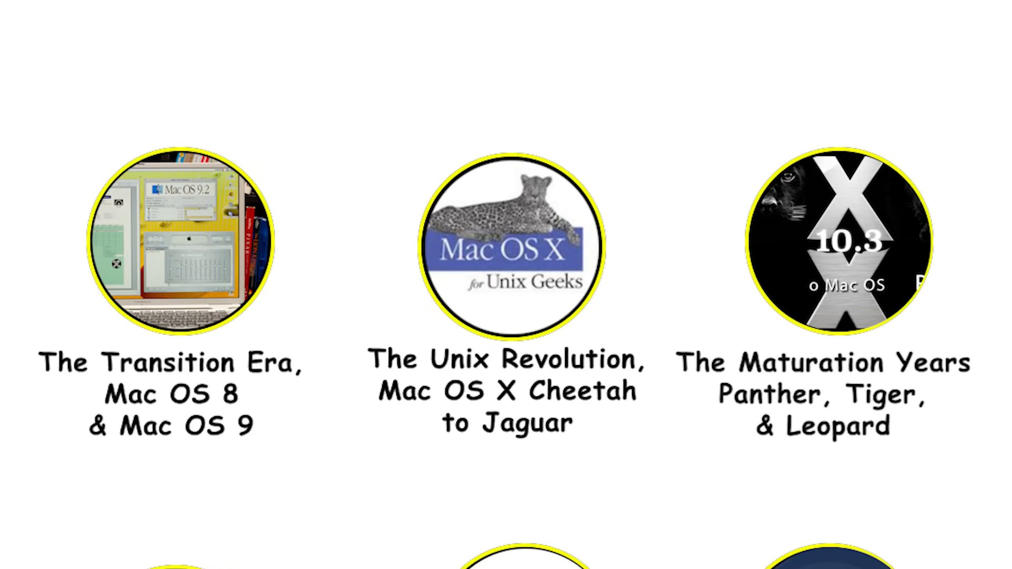
# Step: Open The Maturation Years' Panther slide and highlight the '2003 - OS X 10.3' line
pyautogui.click(506, 248)
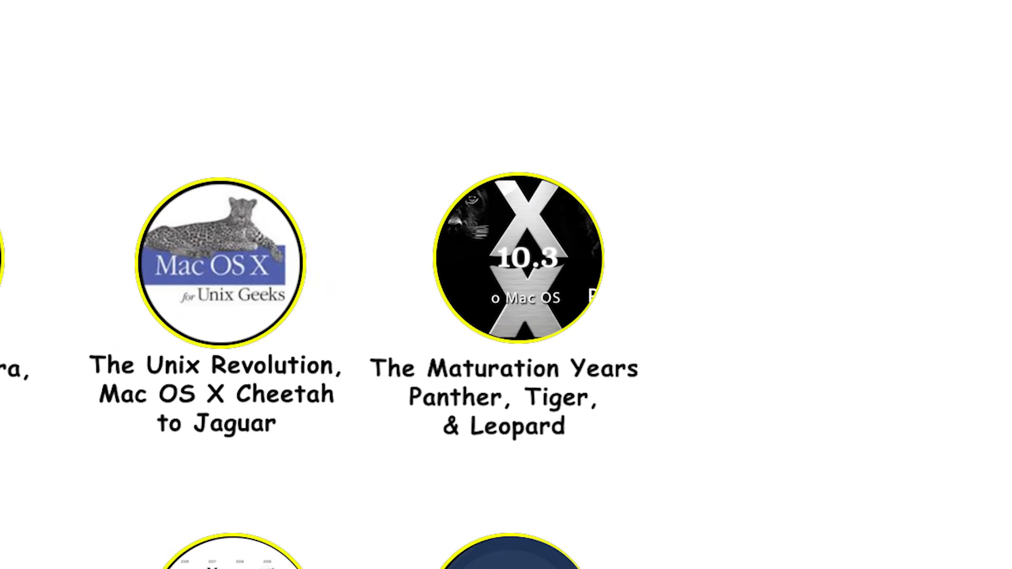
pyautogui.click(515, 258)
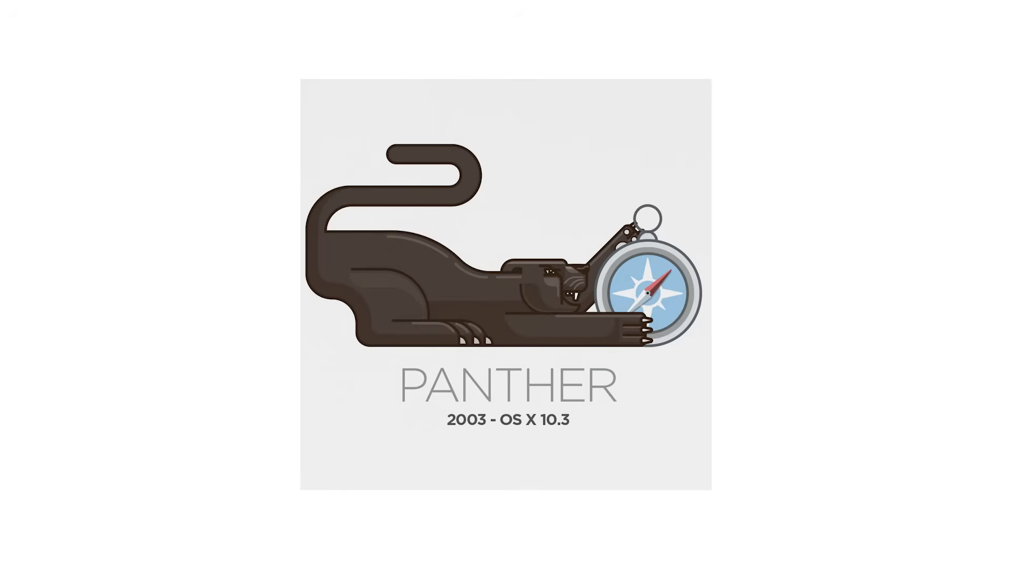
pyautogui.doubleClick(510, 418)
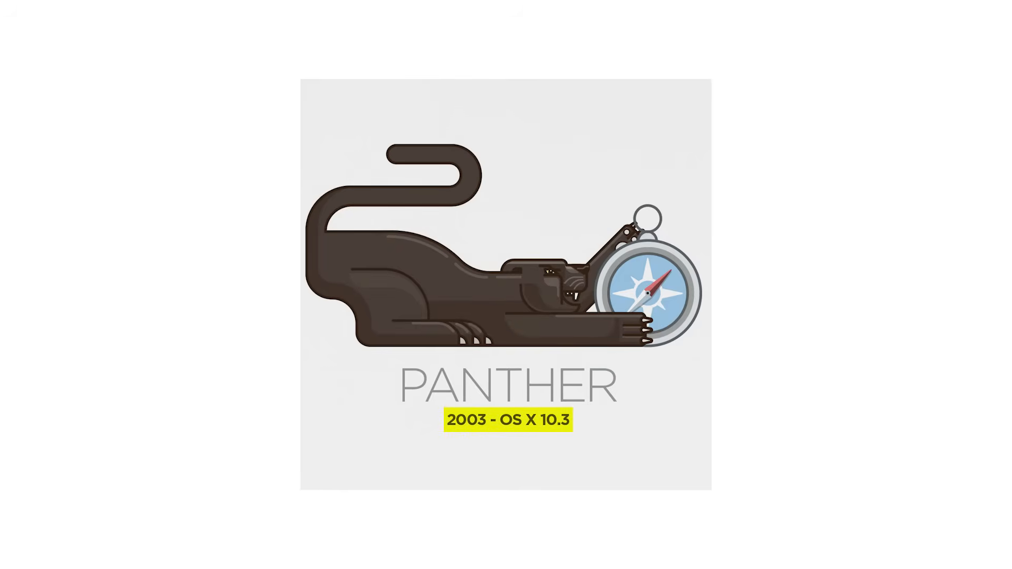